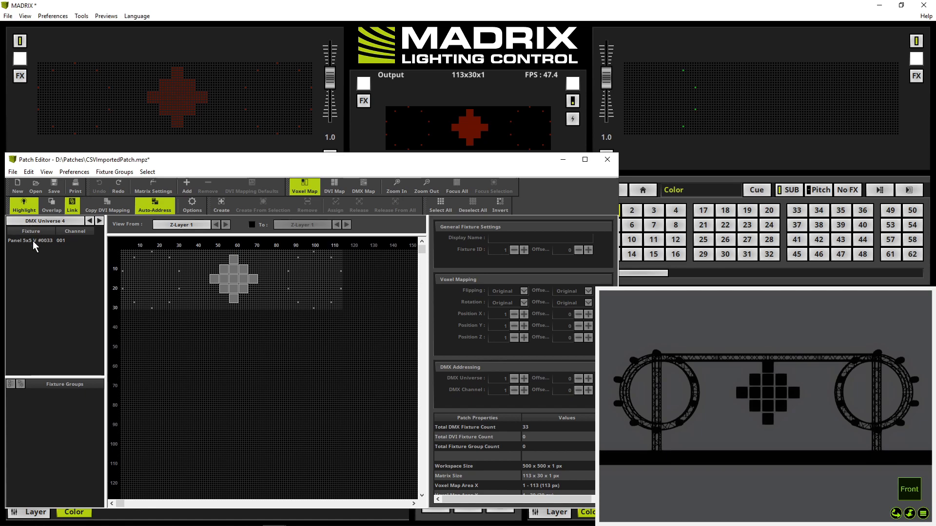
mouse_move(66, 277)
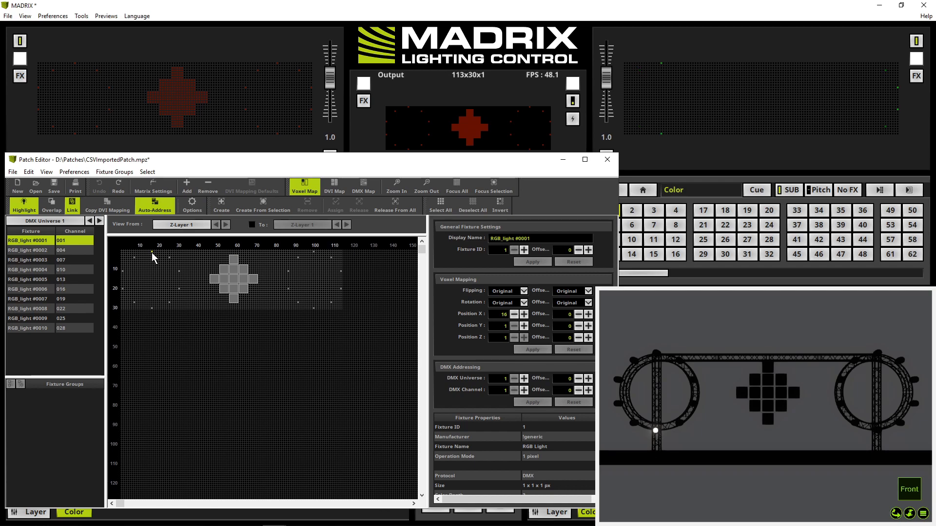
mouse_move(237, 263)
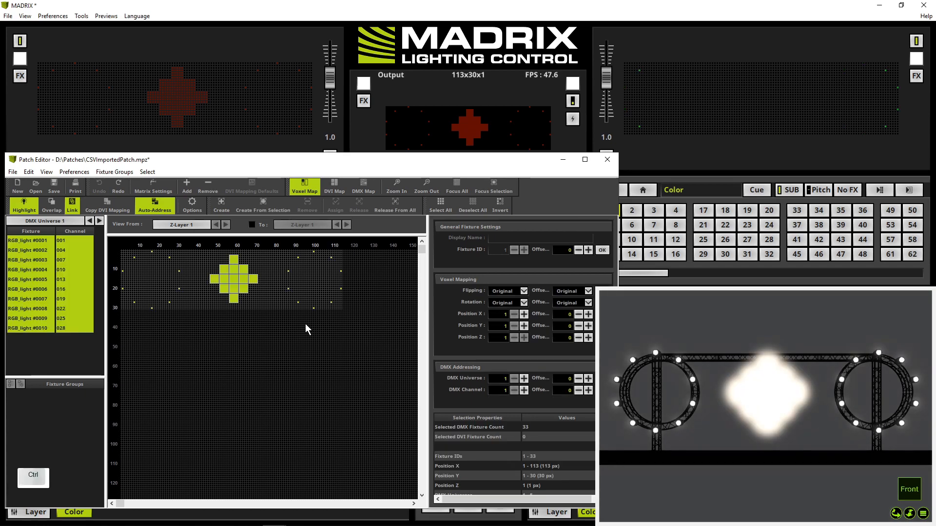
mouse_move(305, 325)
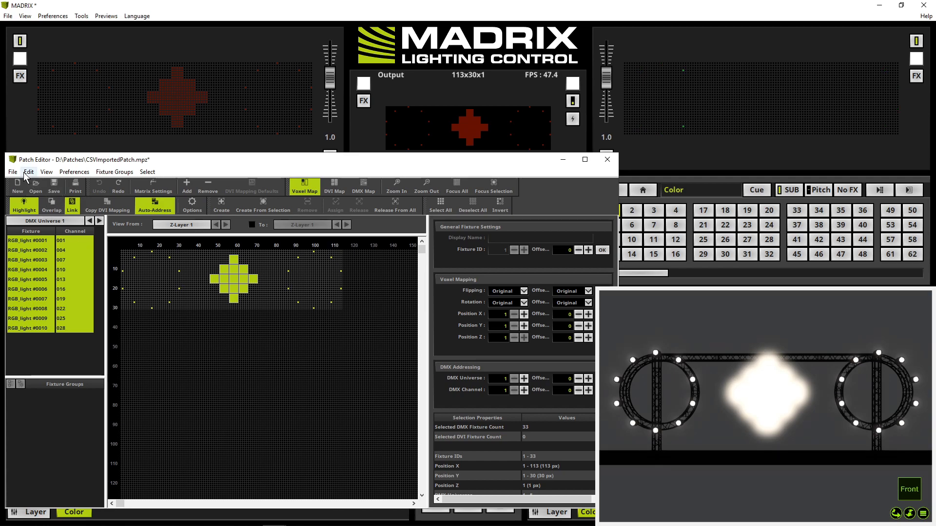
Flip all selected fixtures vertically via the Edit menu and verify Flip V on a universe-2 panel.
click(29, 172)
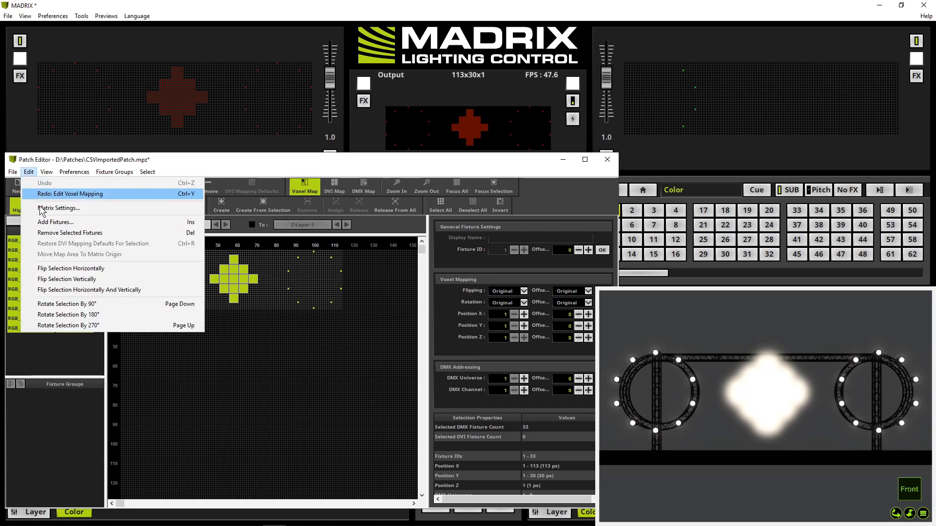
mouse_move(66, 278)
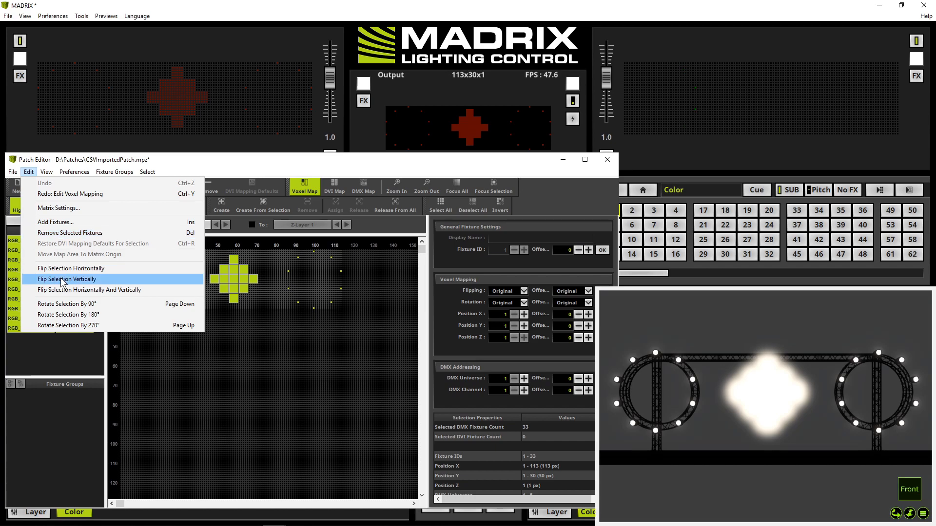
click(67, 278)
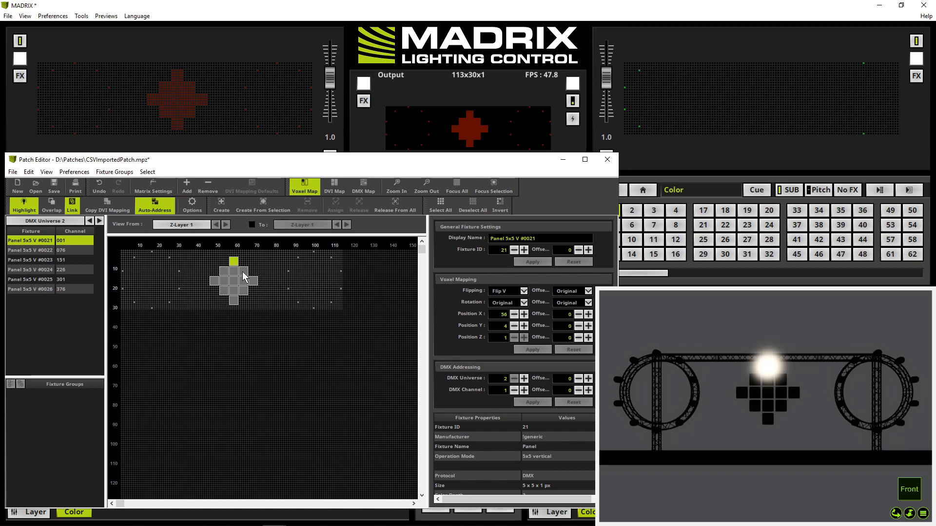
click(30, 259)
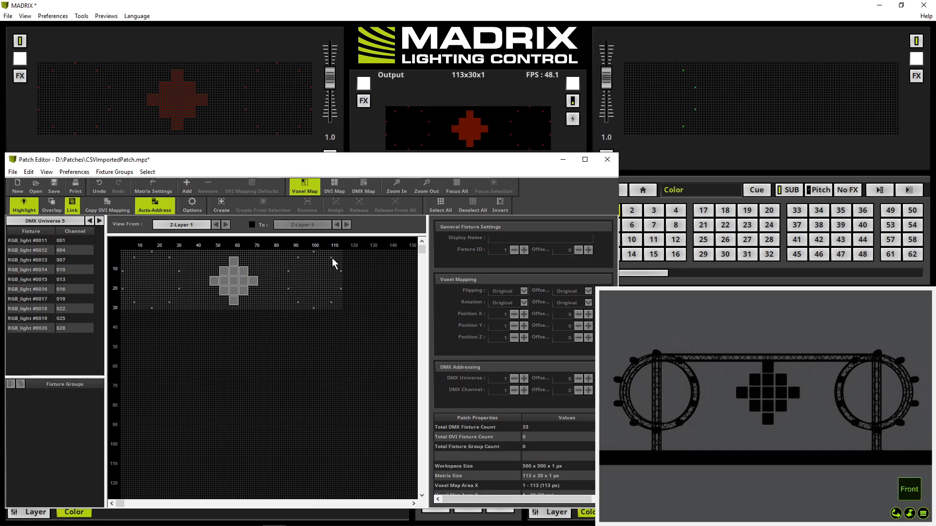
Select truss light RGB_light #0017 and confirm its Flipping shows Flip V.
click(27, 298)
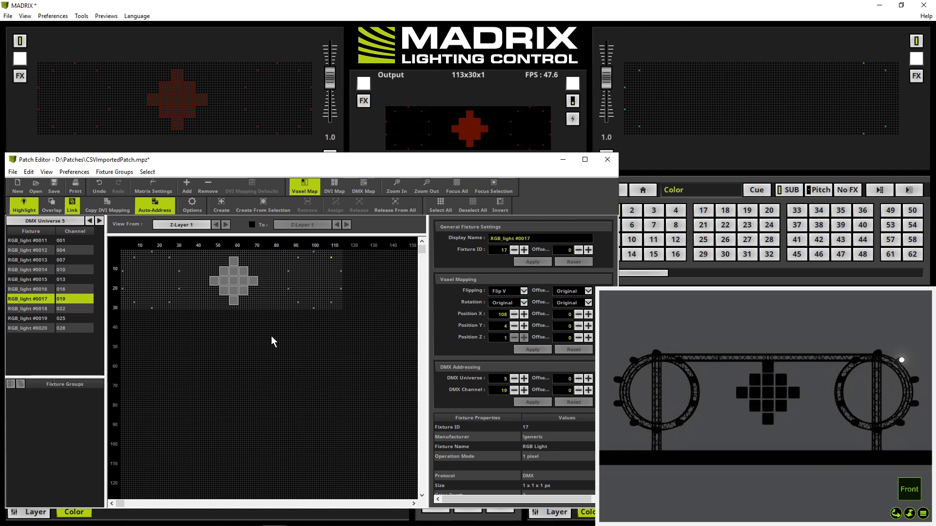
mouse_move(191, 206)
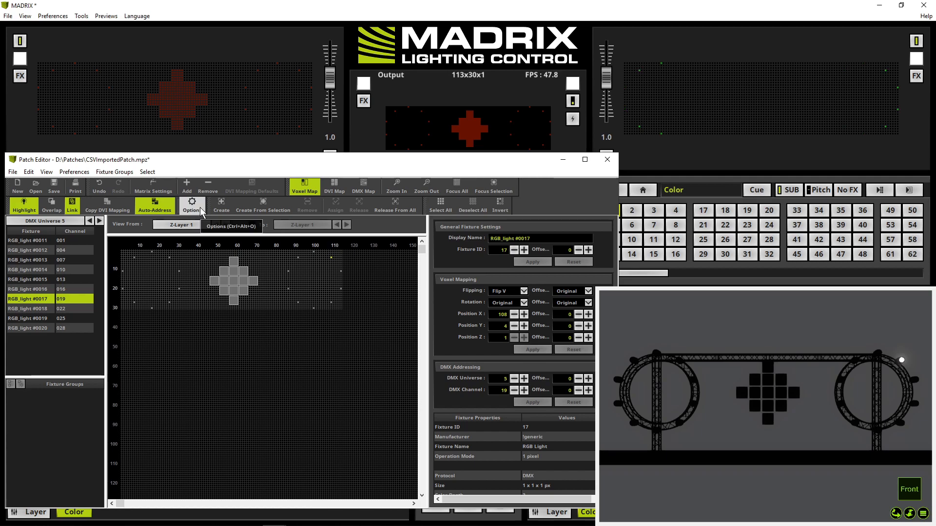
In Patch Editor Options > Highlight, set a highlight colour and mode Highlight Color And Output, then apply.
click(191, 202)
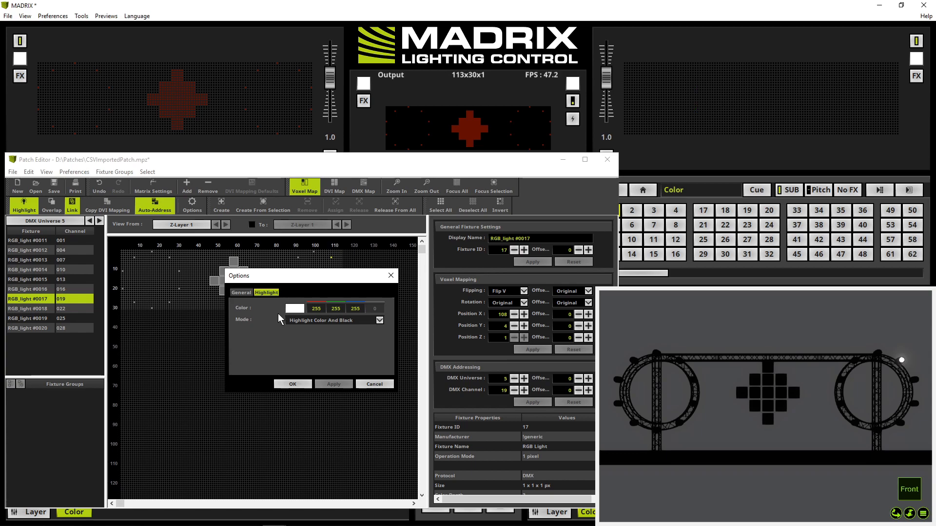
mouse_move(294, 310)
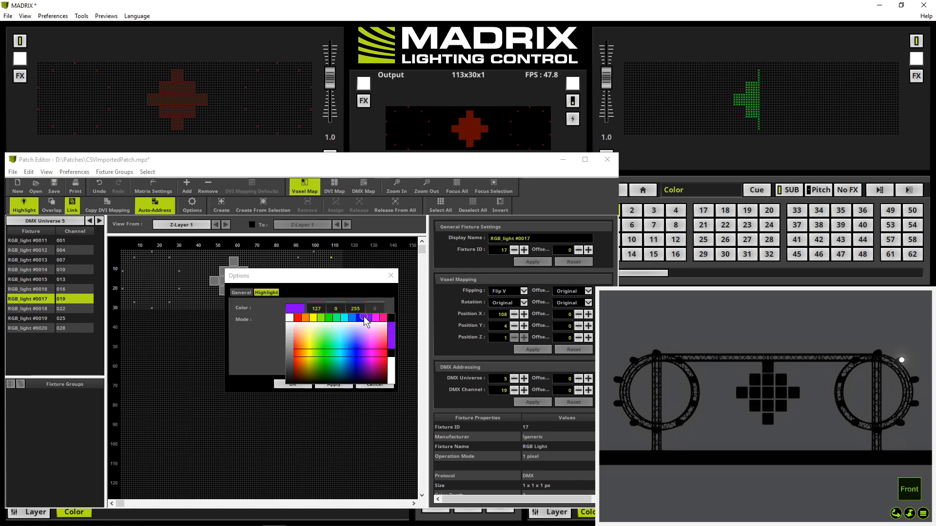
click(365, 318)
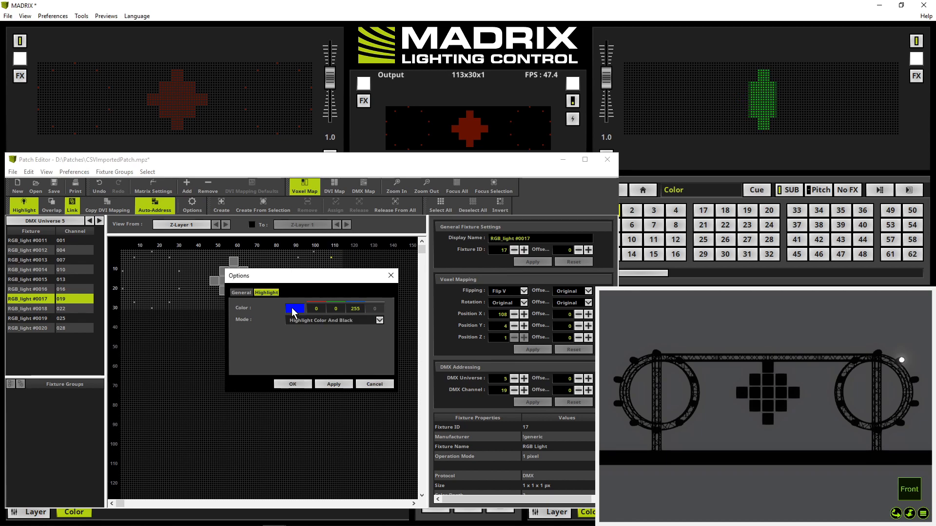
click(334, 384)
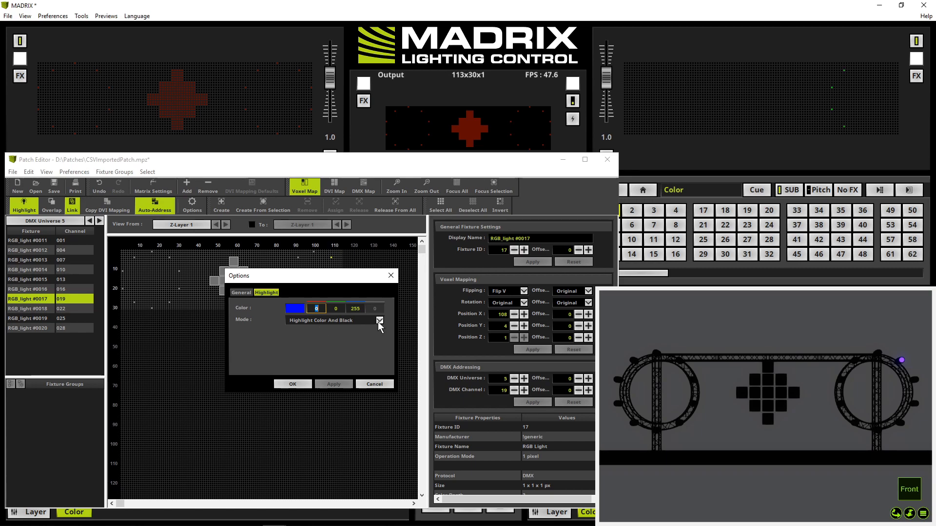
click(379, 319)
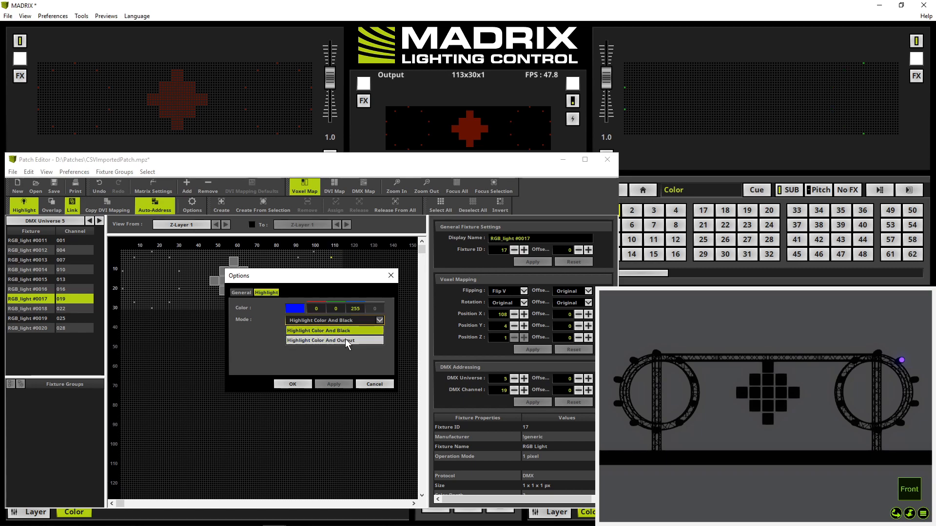
click(321, 340)
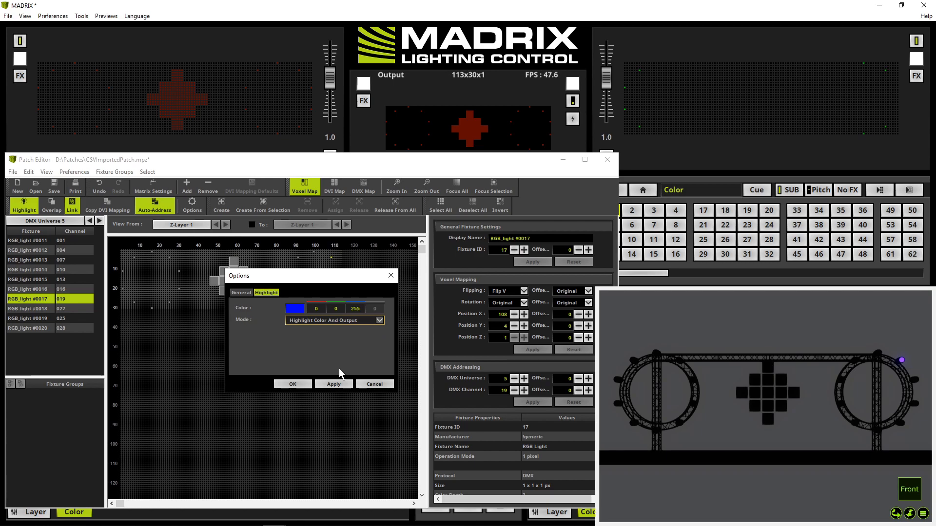
click(333, 384)
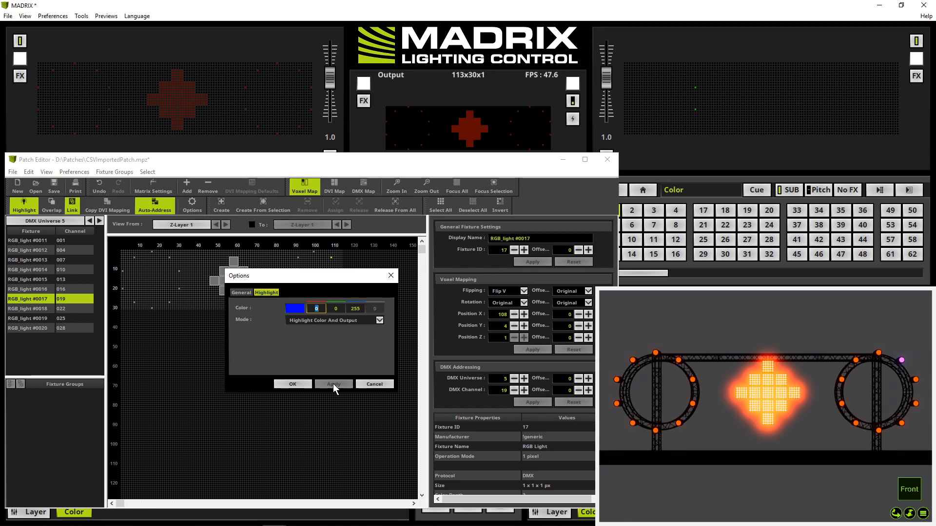
mouse_move(332, 401)
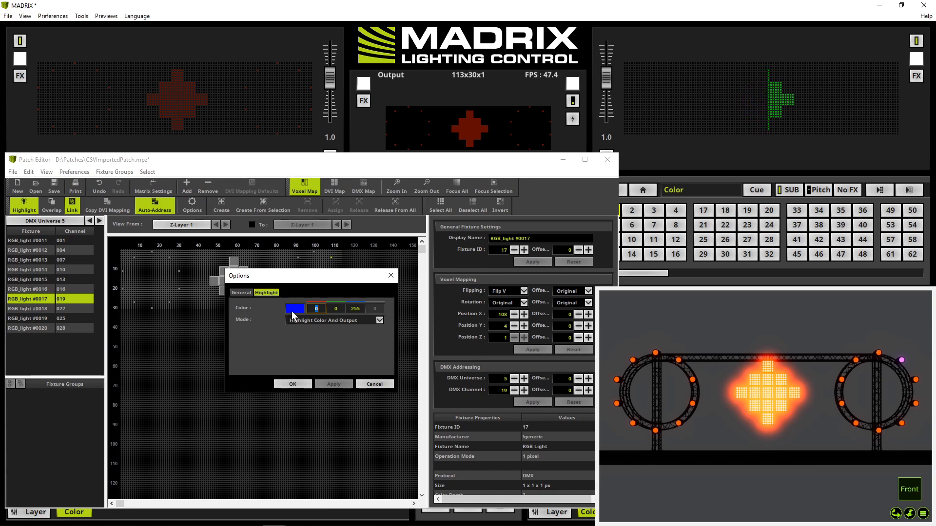
Change the highlight colour to green 0/255/0, apply it and confirm the options.
click(315, 308)
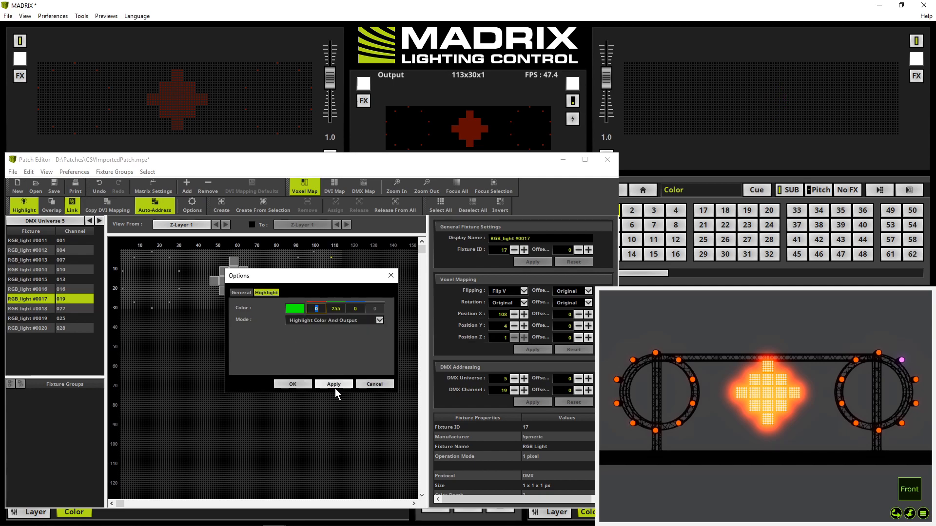
click(334, 384)
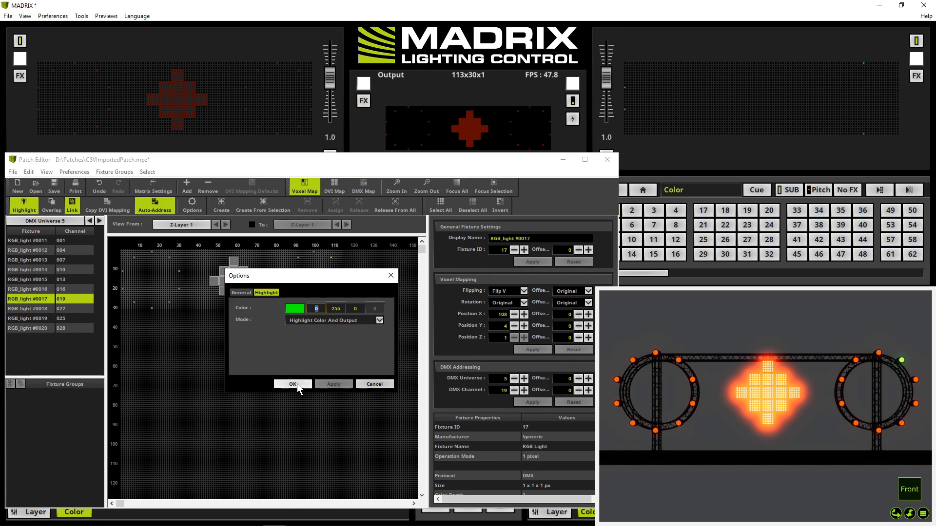
click(292, 384)
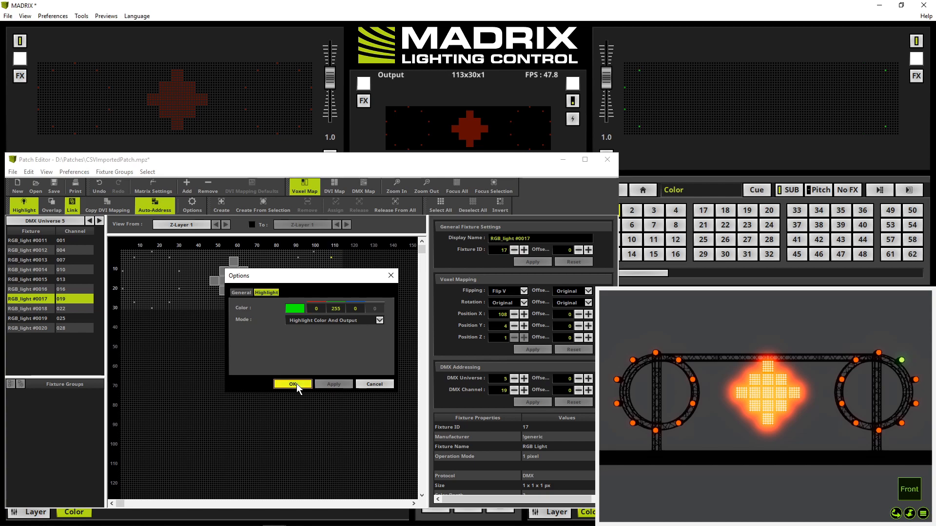
Highlight the diamond's top fixture and crossfade right then back left to see it glow green in the output.
click(292, 384)
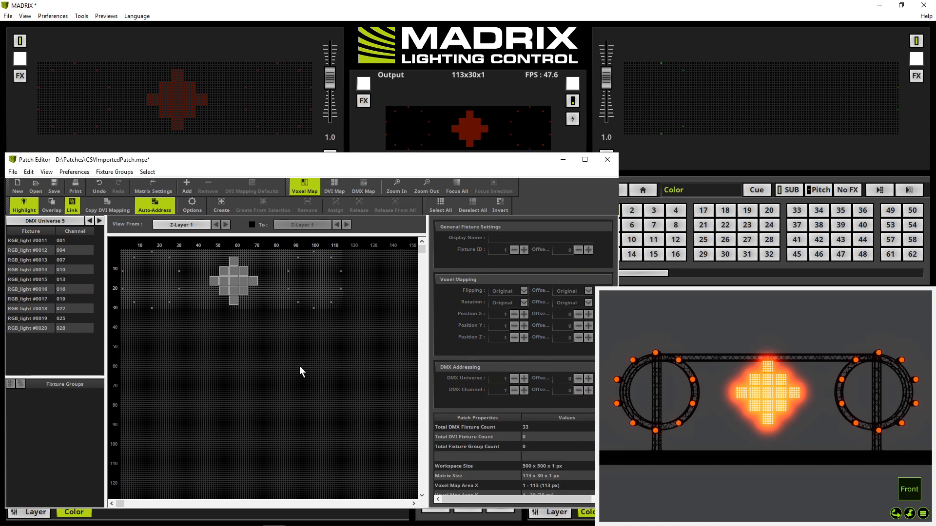
mouse_move(263, 362)
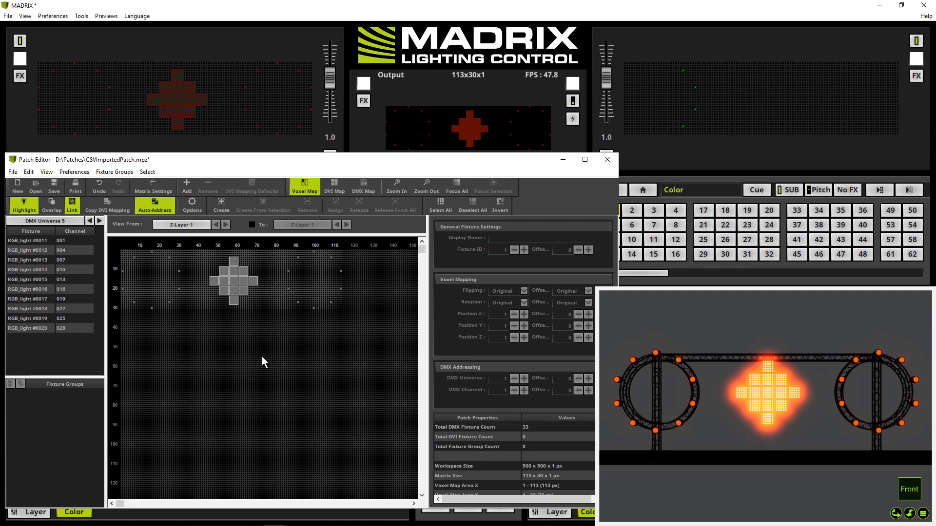
mouse_move(230, 272)
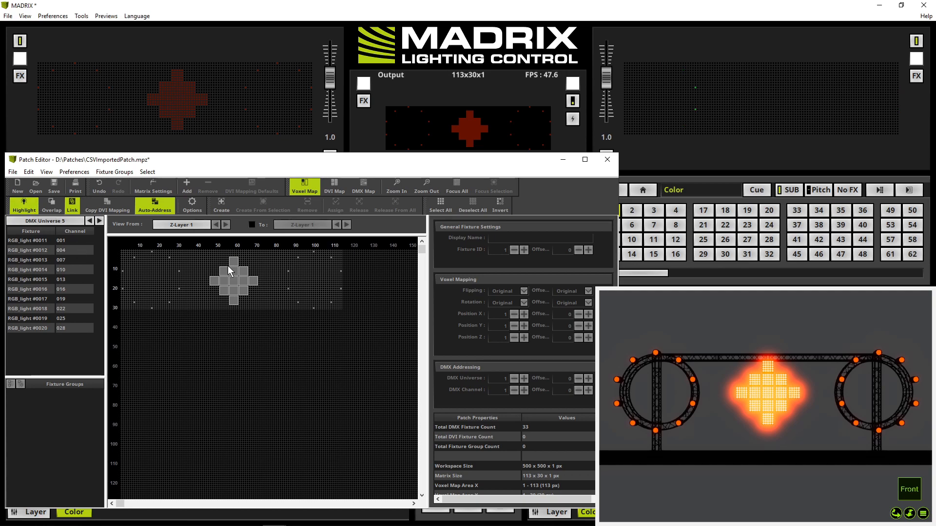
click(233, 261)
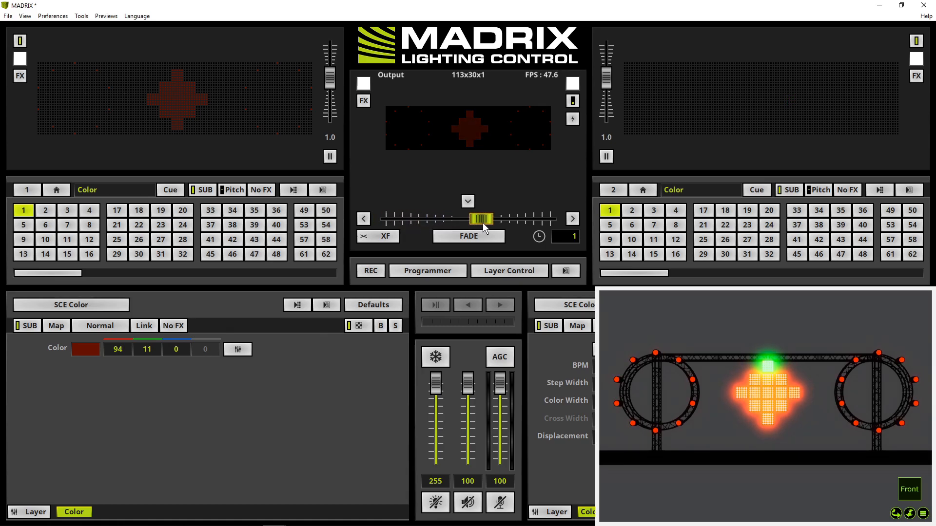
drag(478, 219, 549, 219)
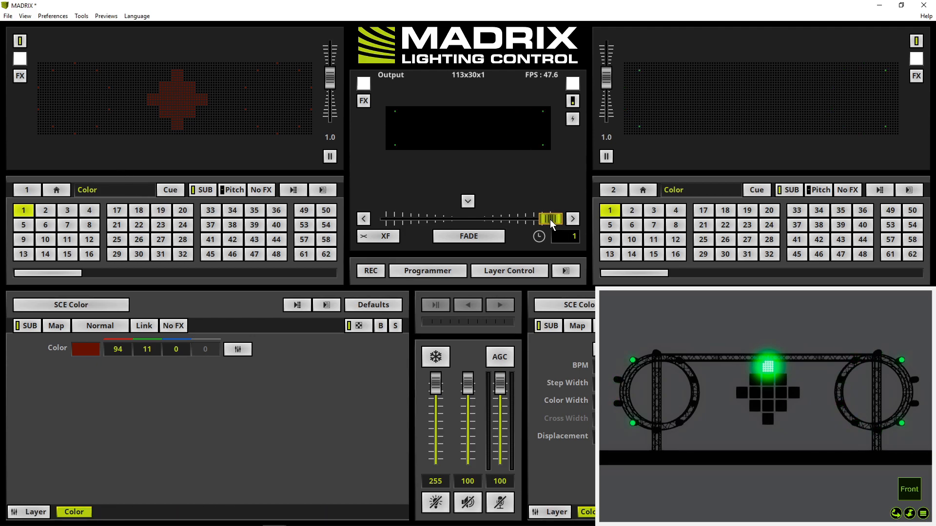
drag(549, 220, 387, 219)
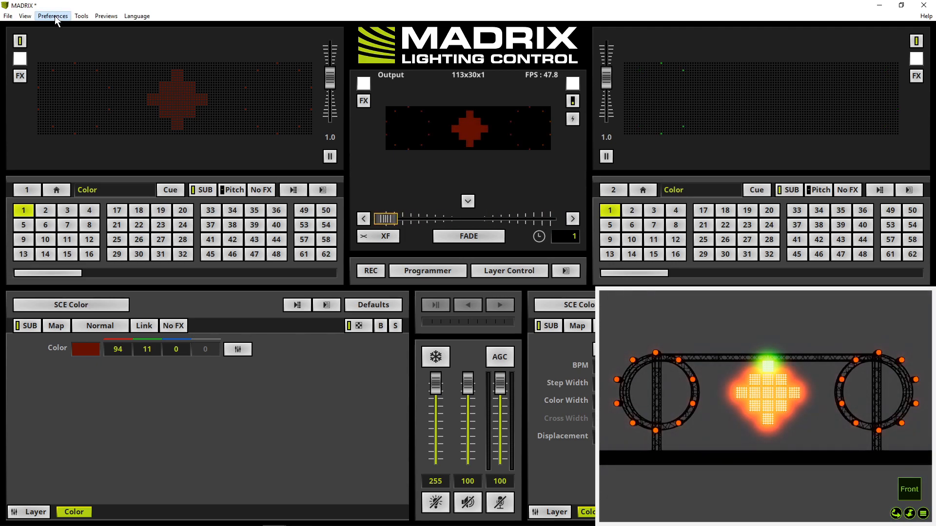
Reopen the Patch Editor, toggle Highlight for Panel 5x5 V #0021, then close the editor.
click(57, 16)
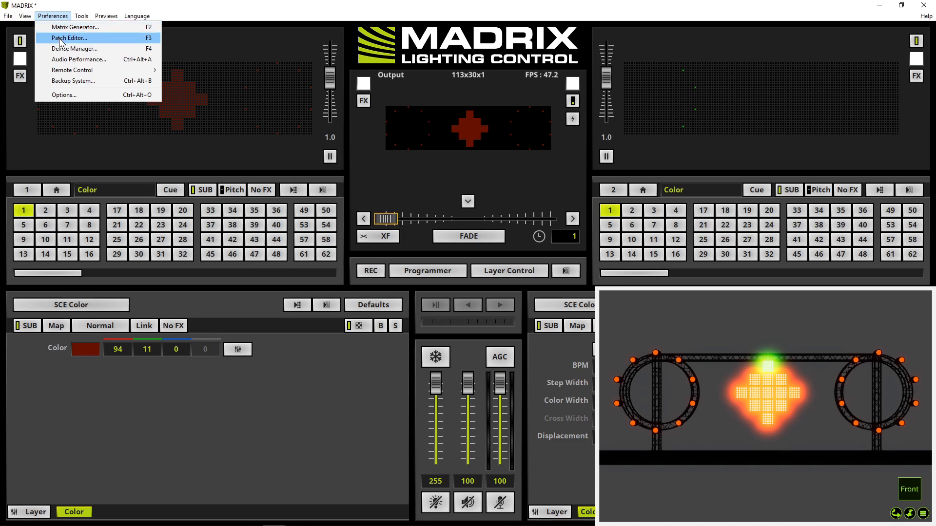
click(71, 37)
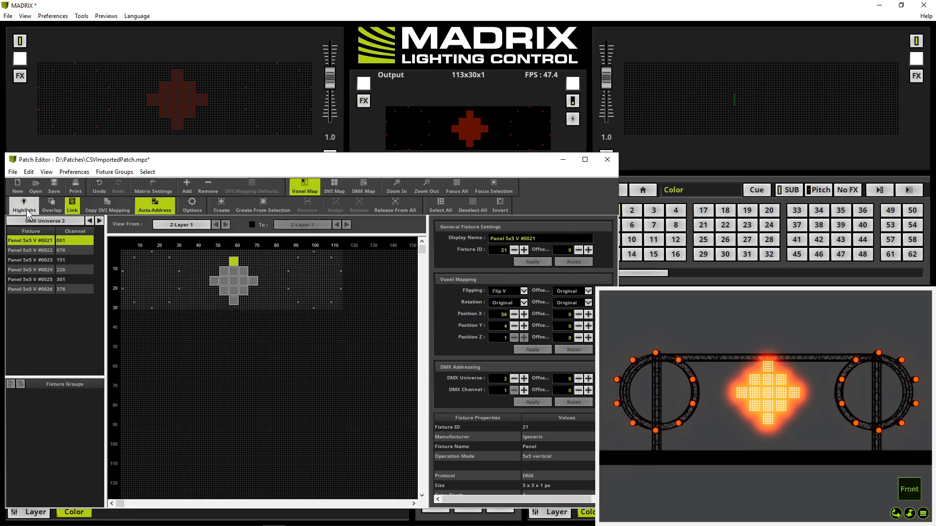
click(22, 204)
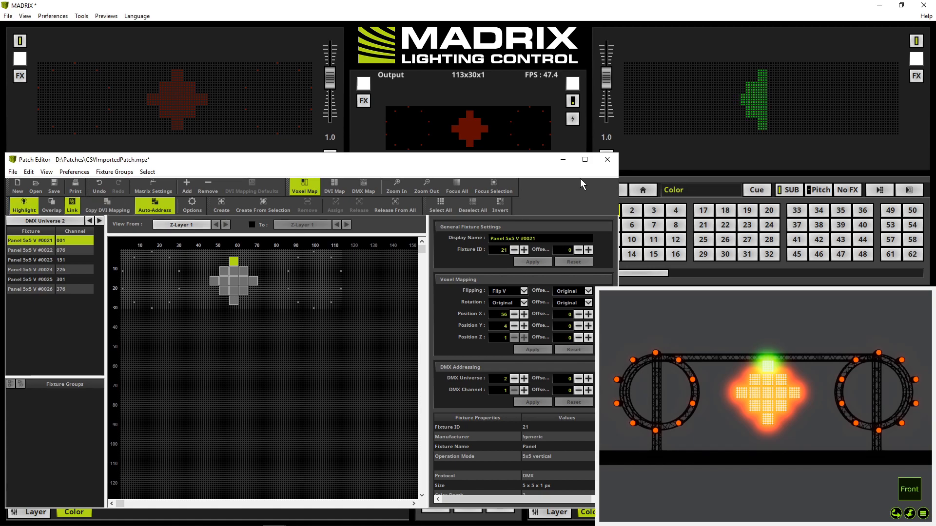
click(607, 160)
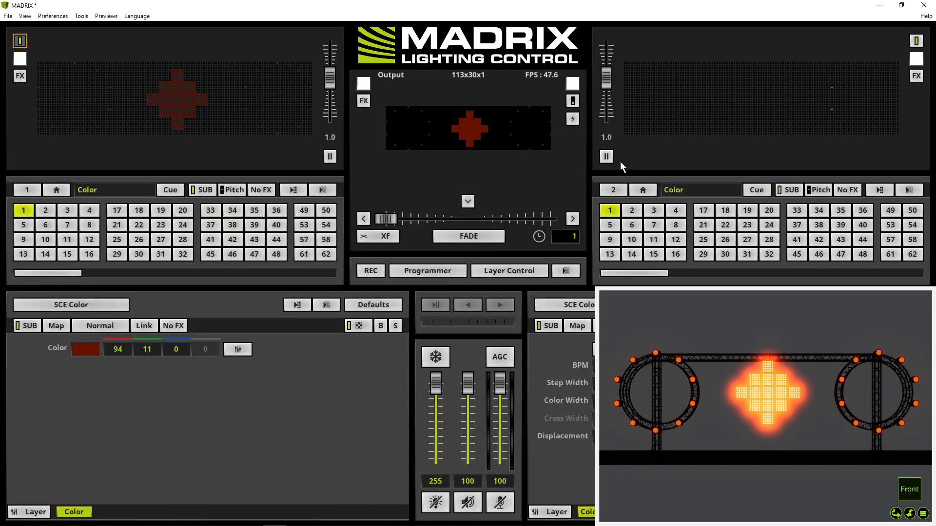
mouse_move(595, 176)
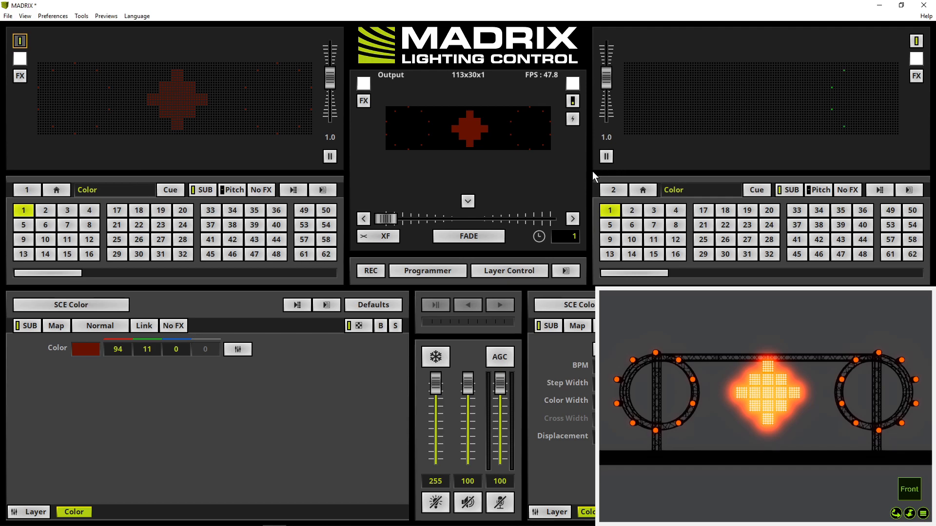
mouse_move(393, 222)
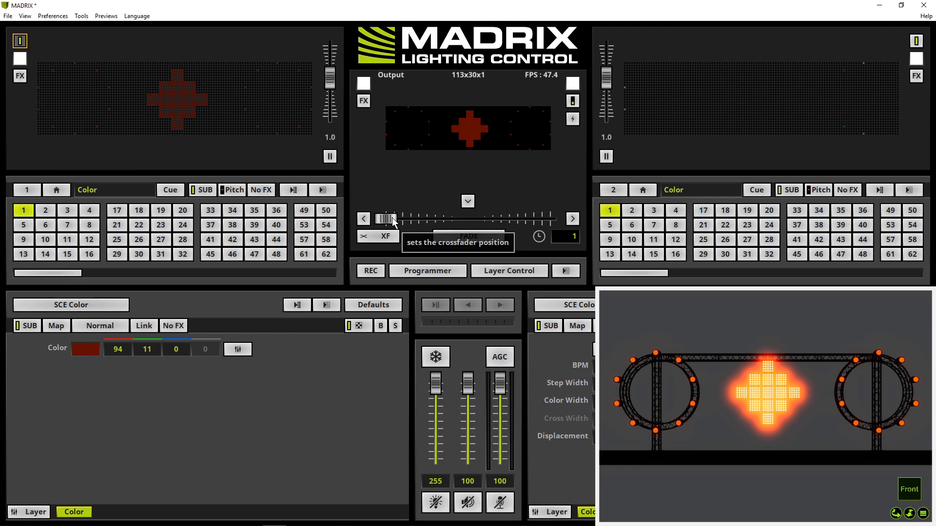
drag(391, 219, 461, 219)
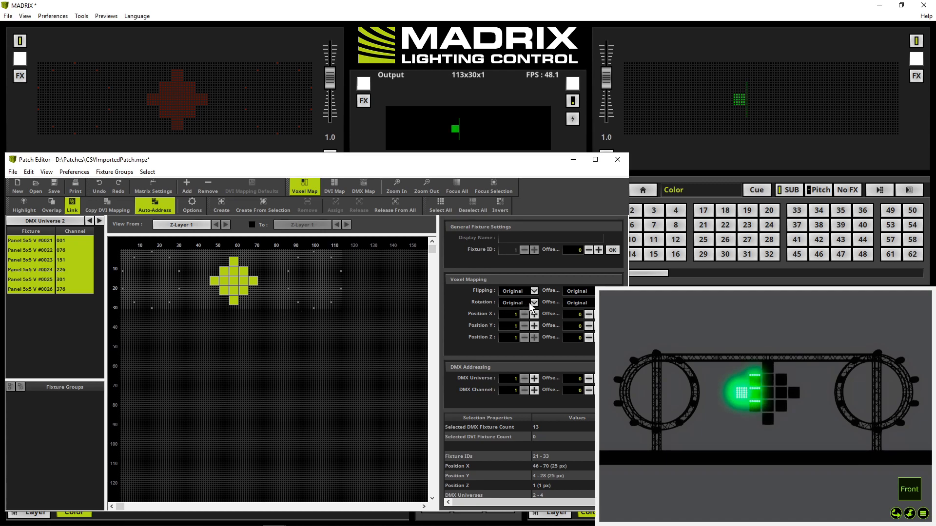
Set Voxel Mapping Rotation to 90° for all selected Panel 5x5 V fixtures.
click(534, 303)
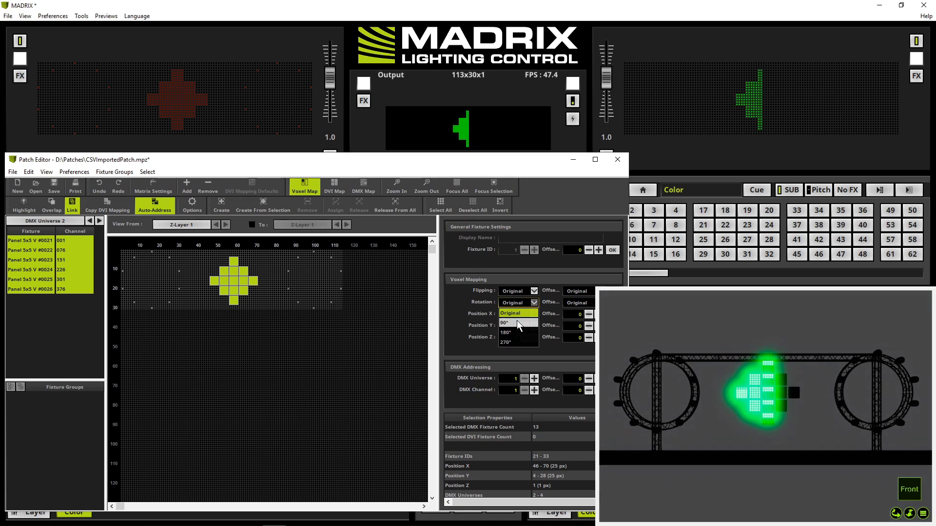